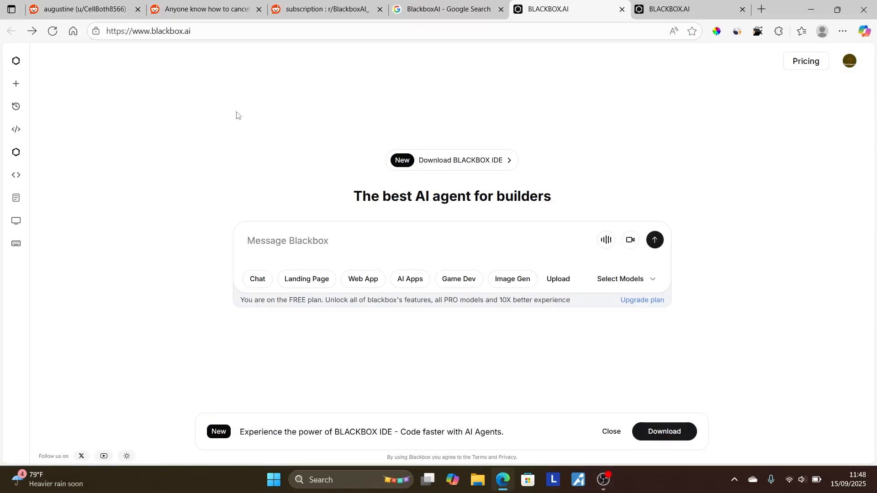
pyautogui.moveTo(250, 108)
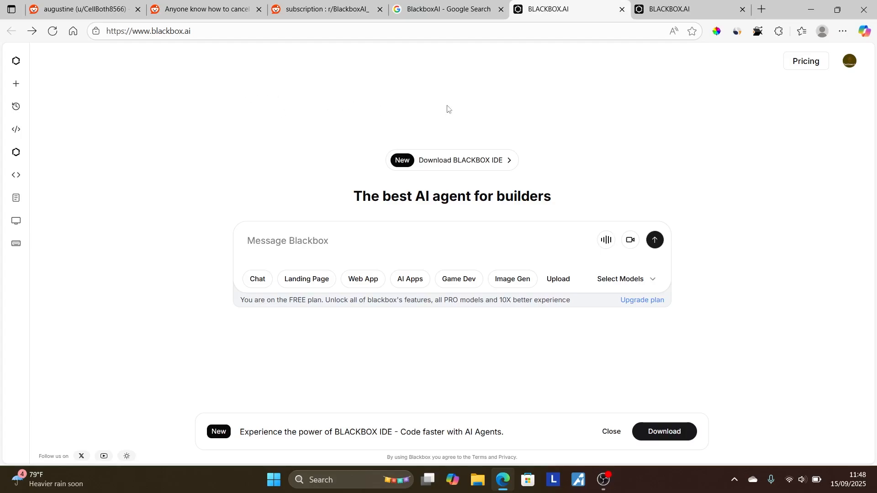
pyautogui.moveTo(626, 280)
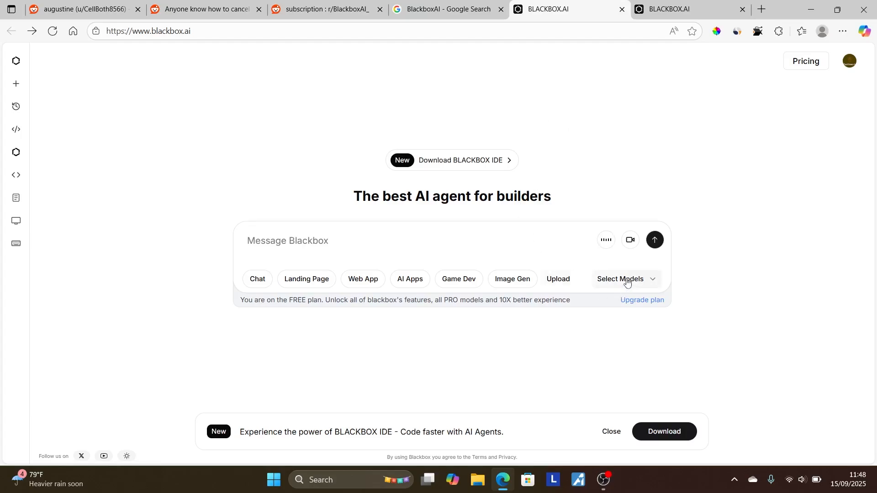
# Step: Show the list of available models and dismiss it again
pyautogui.click(625, 280)
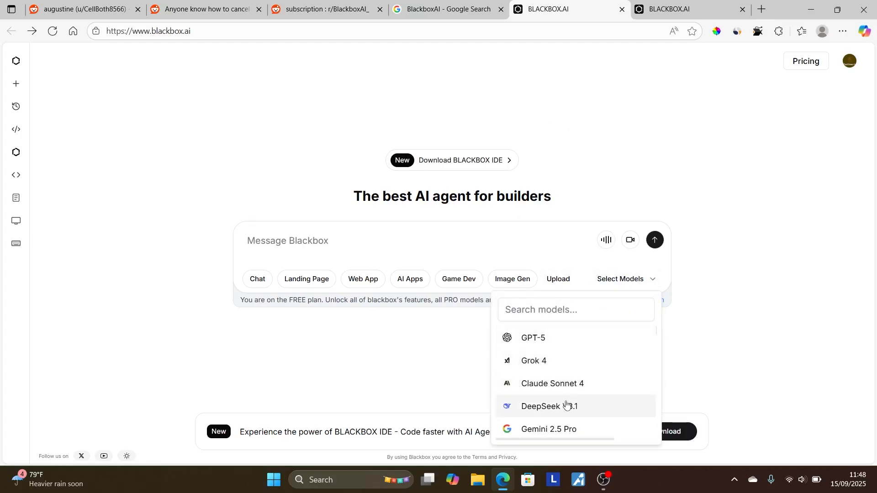
pyautogui.click(422, 389)
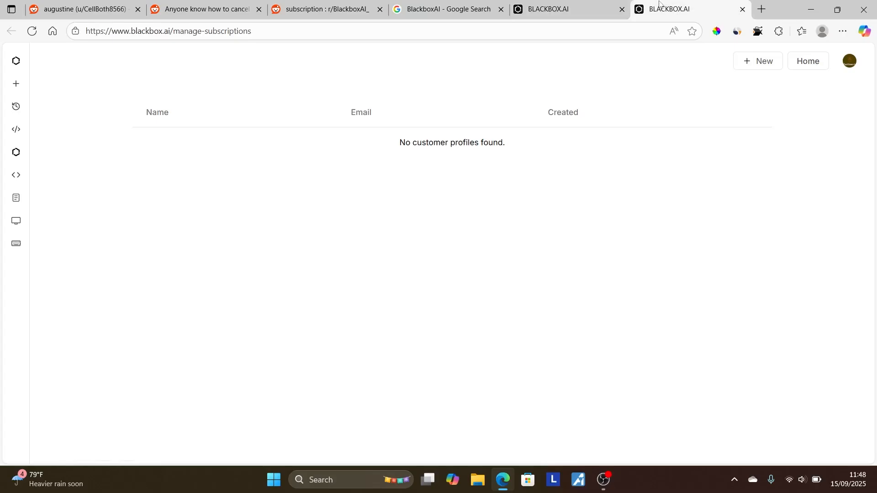
pyautogui.moveTo(271, 67)
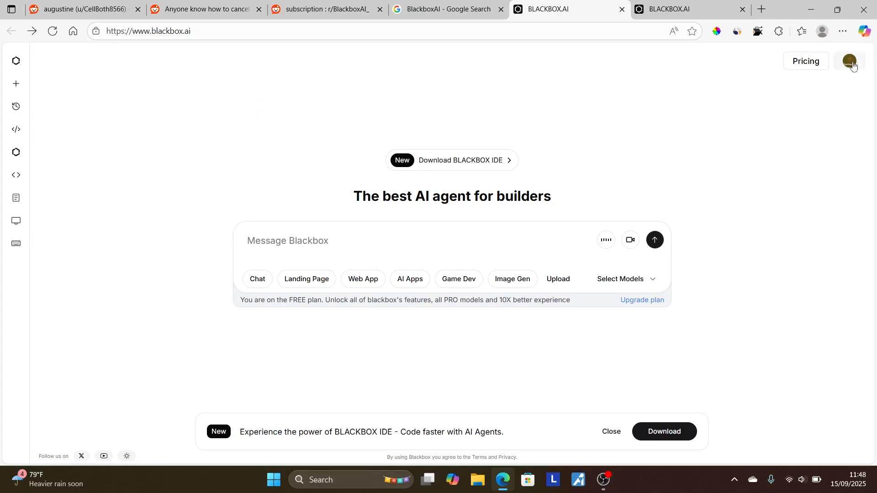
# Step: Reach Manage Subscriptions through the profile avatar's account menu
pyautogui.click(849, 61)
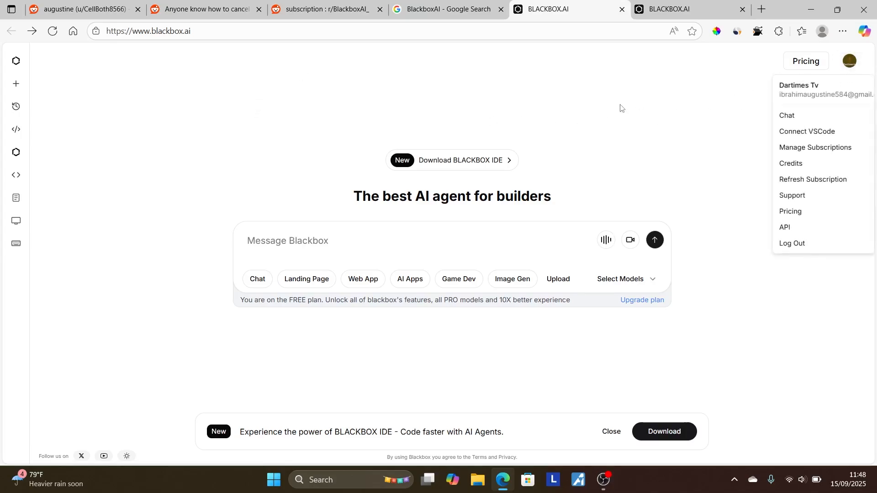
pyautogui.click(814, 147)
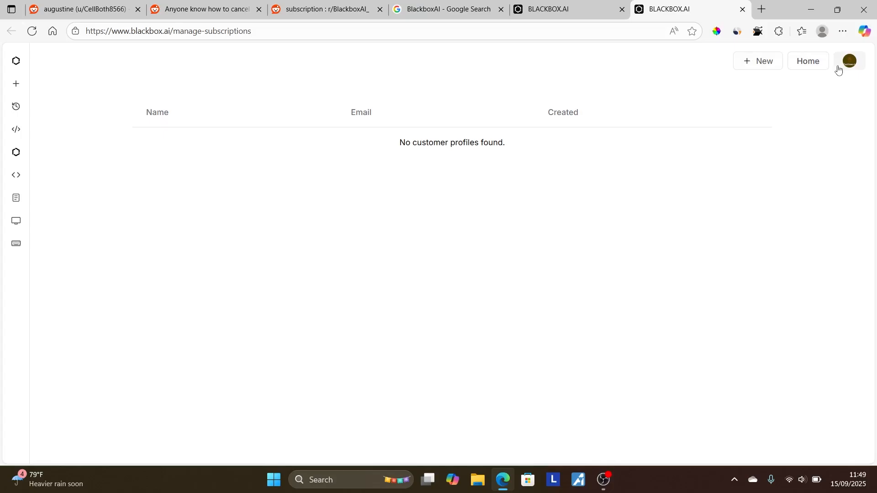
pyautogui.moveTo(332, 173)
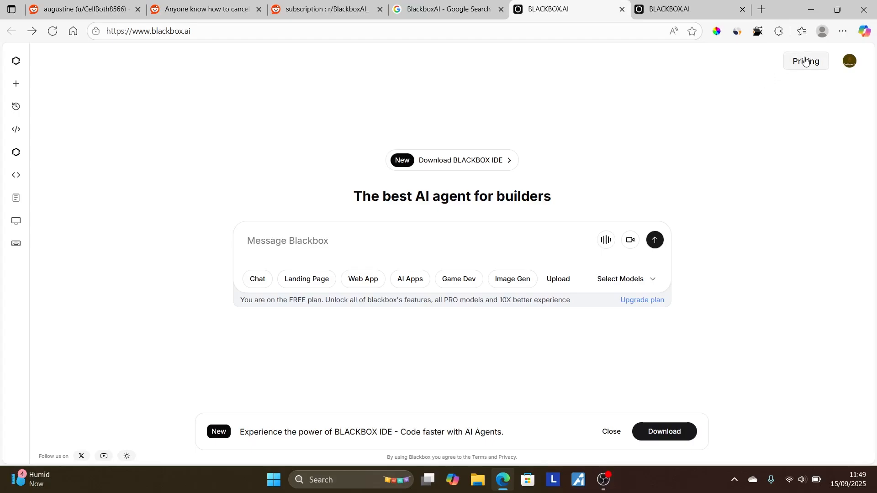
# Step: Go to Pricing, scroll to the Enterprise plan and choose Contact Us to reach sales
pyautogui.click(806, 61)
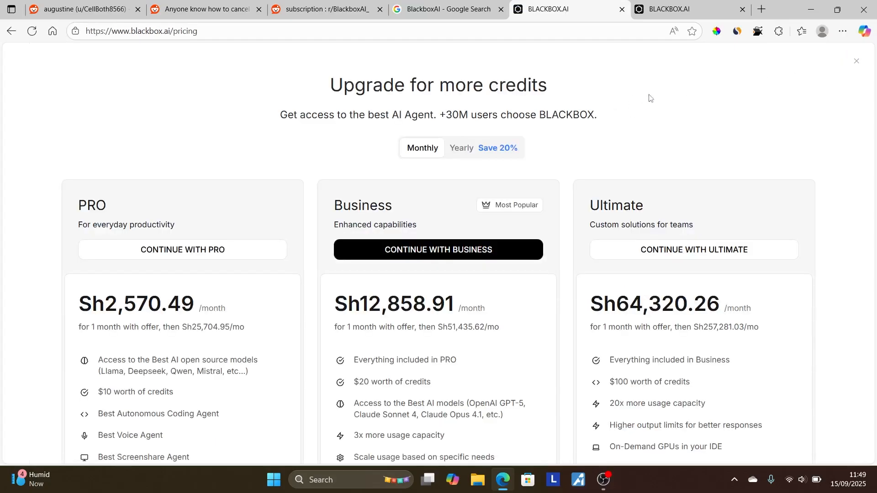
pyautogui.scroll(-3)
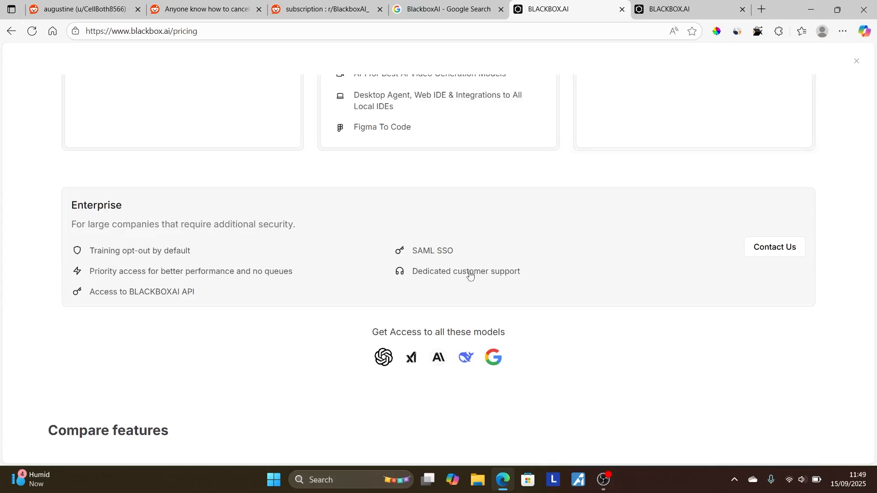
pyautogui.moveTo(445, 275)
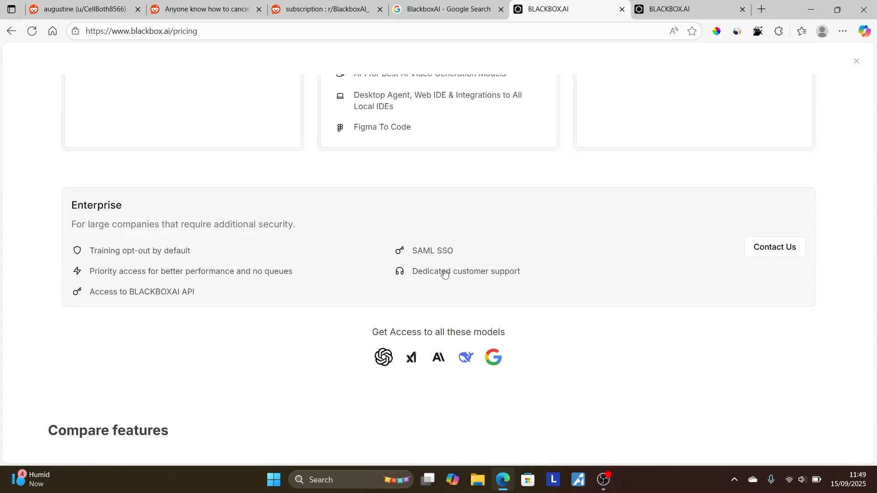
pyautogui.click(774, 247)
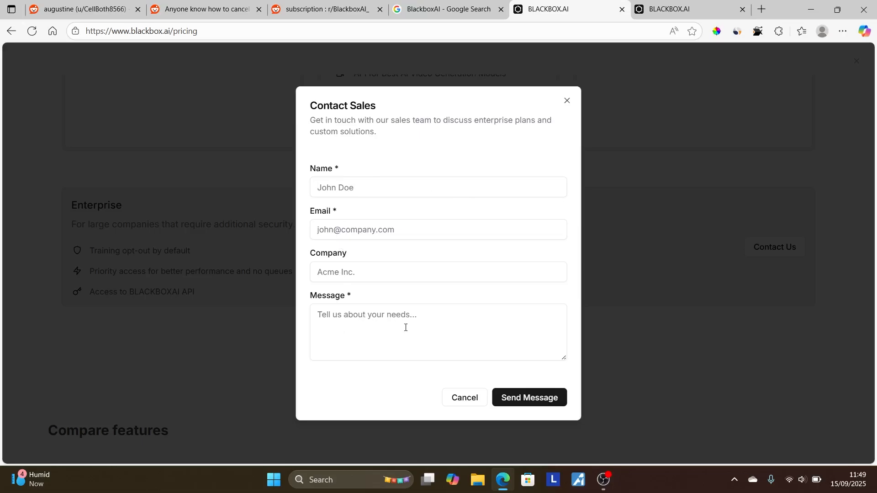
pyautogui.moveTo(366, 362)
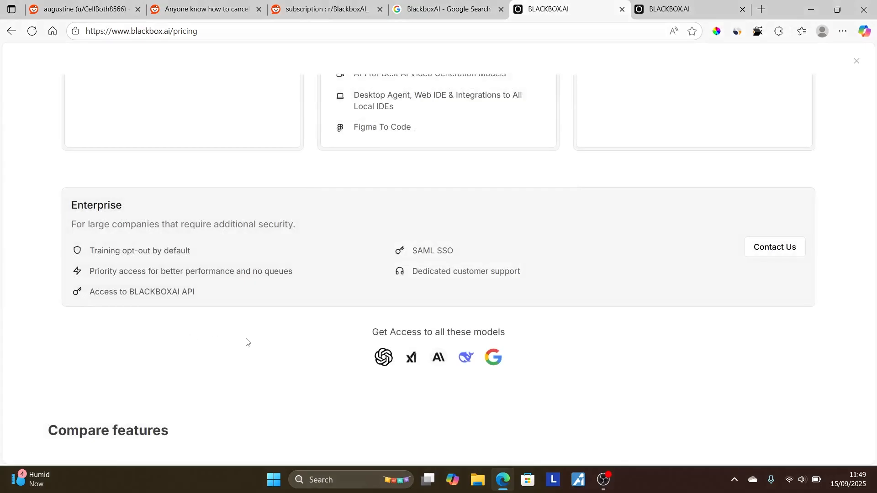
pyautogui.moveTo(261, 338)
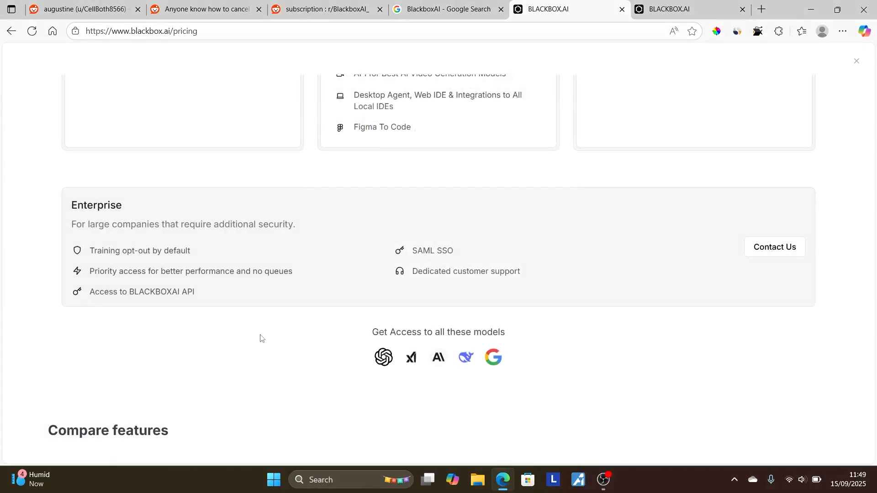
pyautogui.click(324, 9)
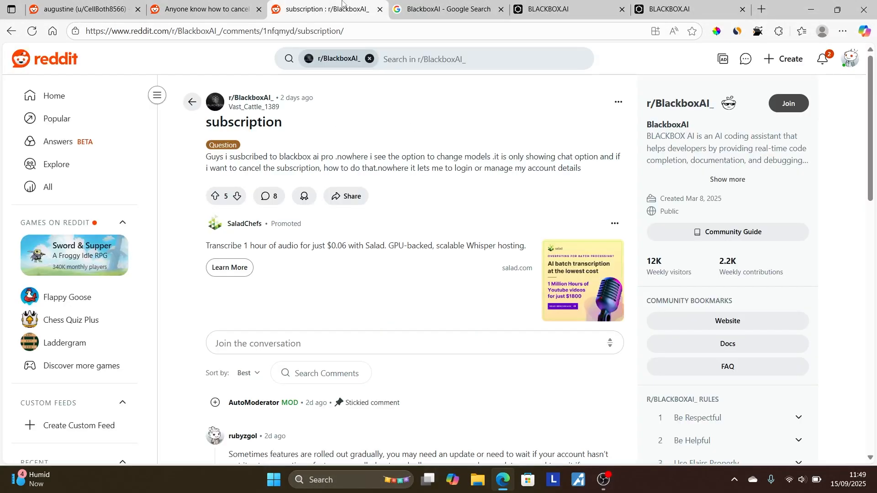
pyautogui.click(565, 9)
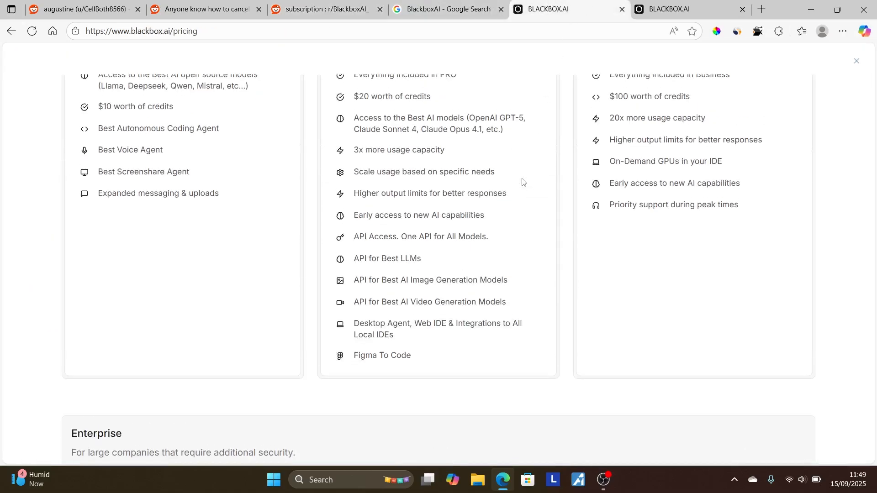